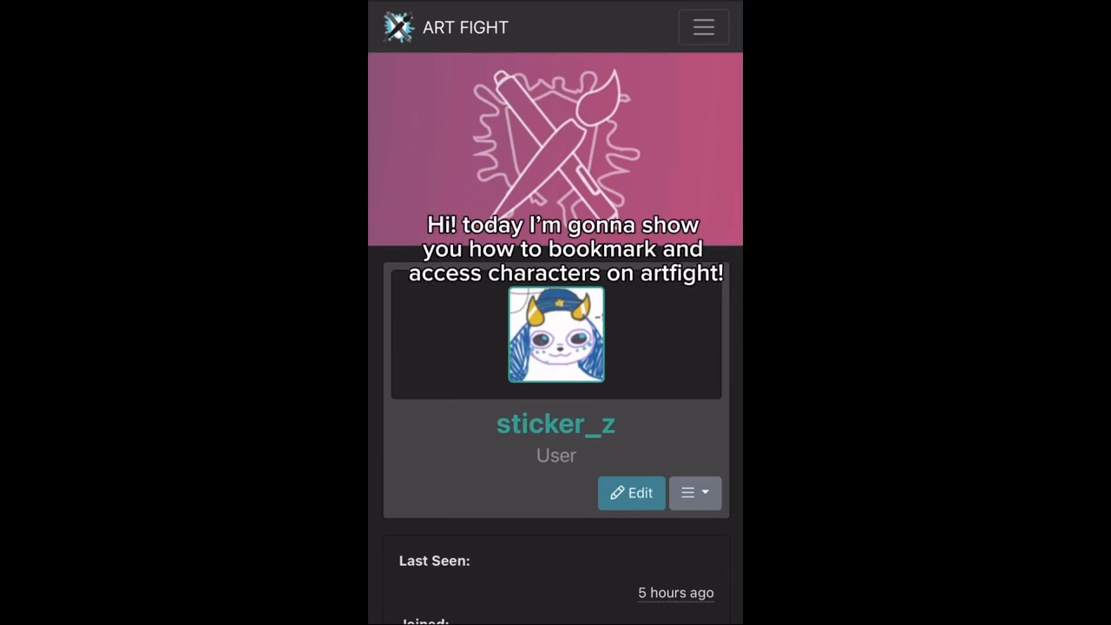
Use Browse > Random Character to land on Remy #4320926's character page.
left_click(703, 27)
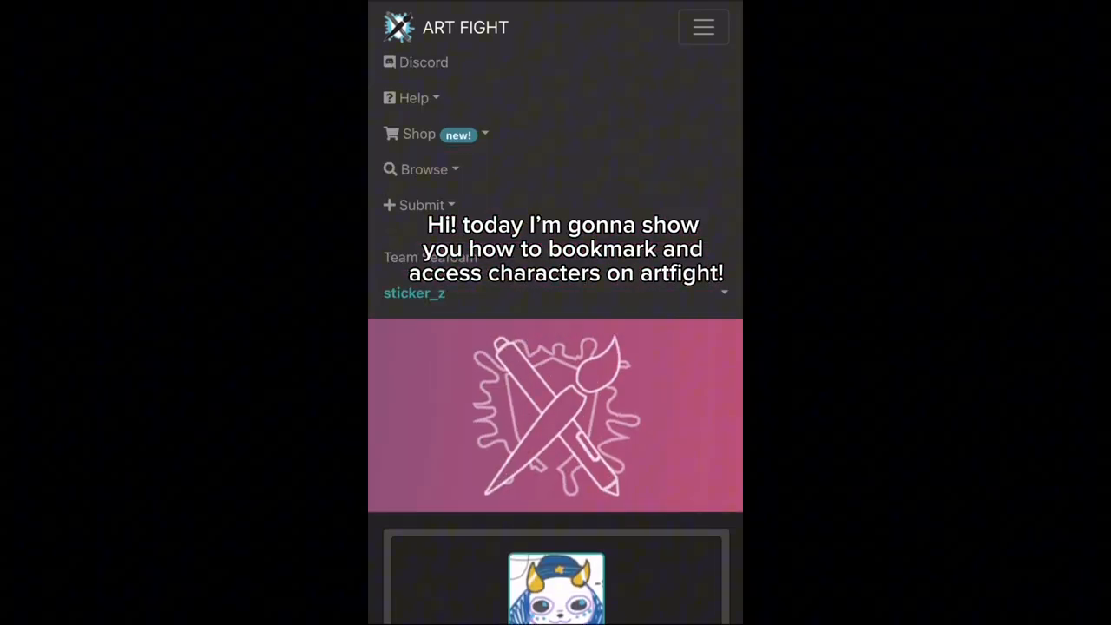
left_click(425, 169)
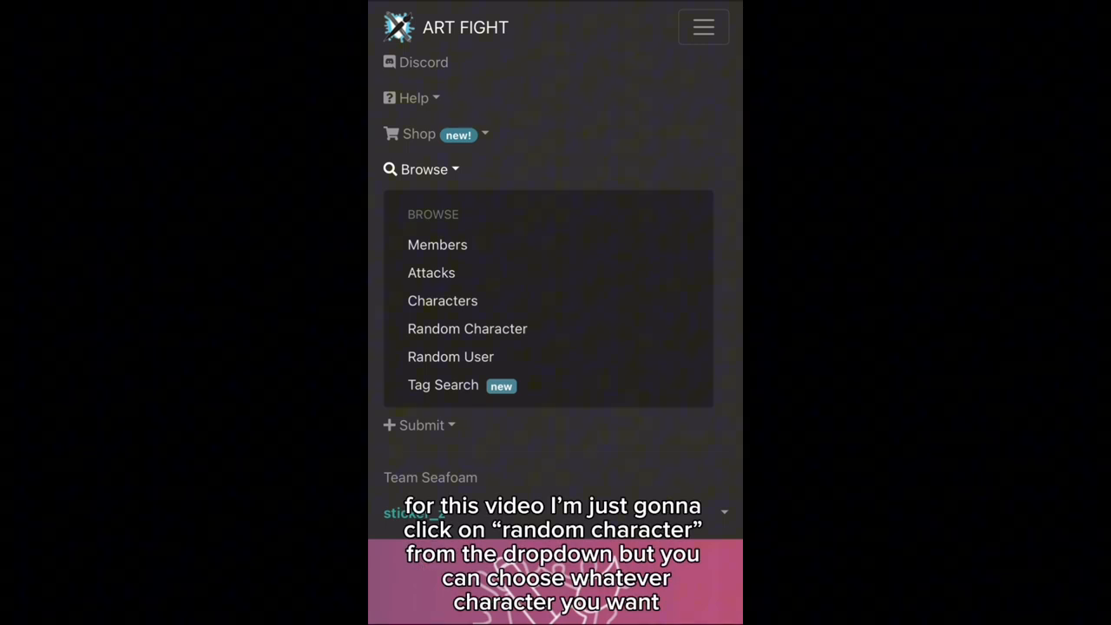
left_click(467, 329)
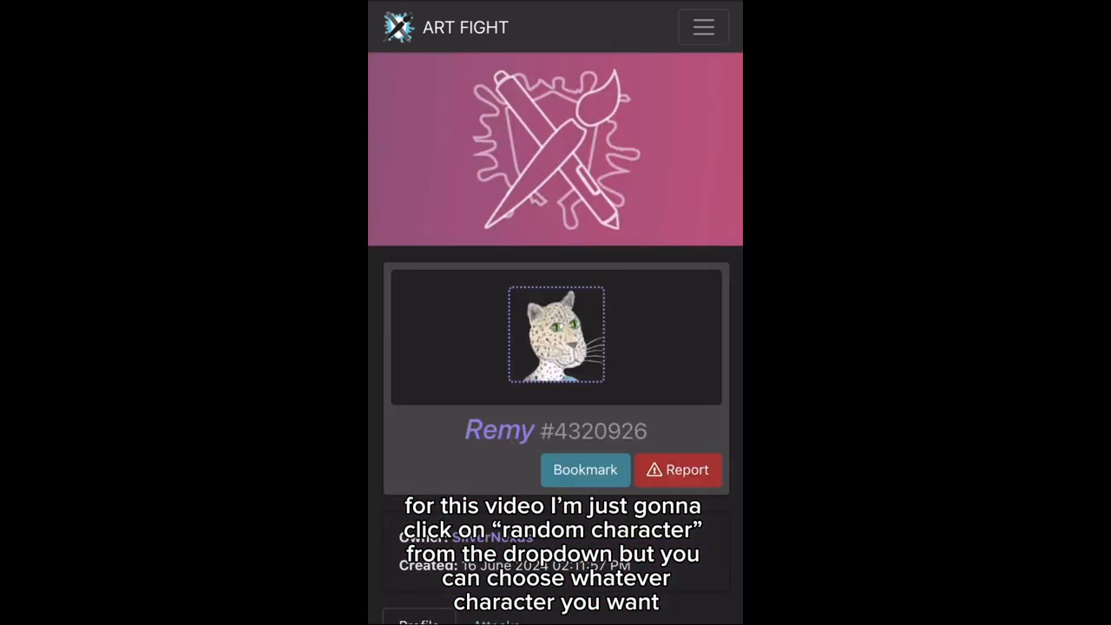
scroll("down", 3)
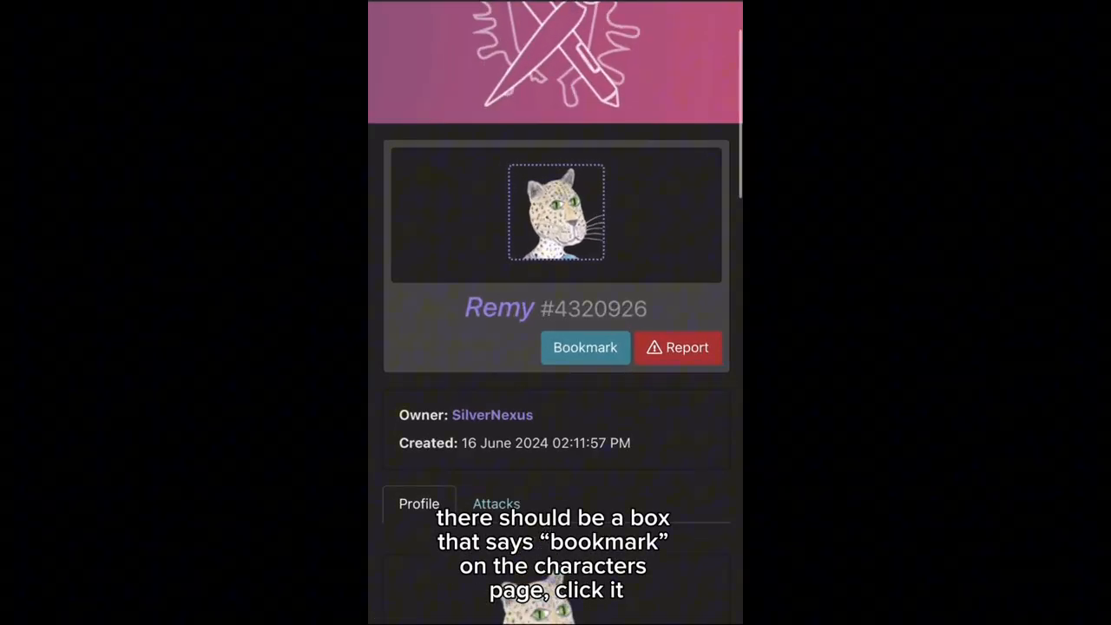
Bookmark Remy, leaving the description and order fields blank.
left_click(586, 348)
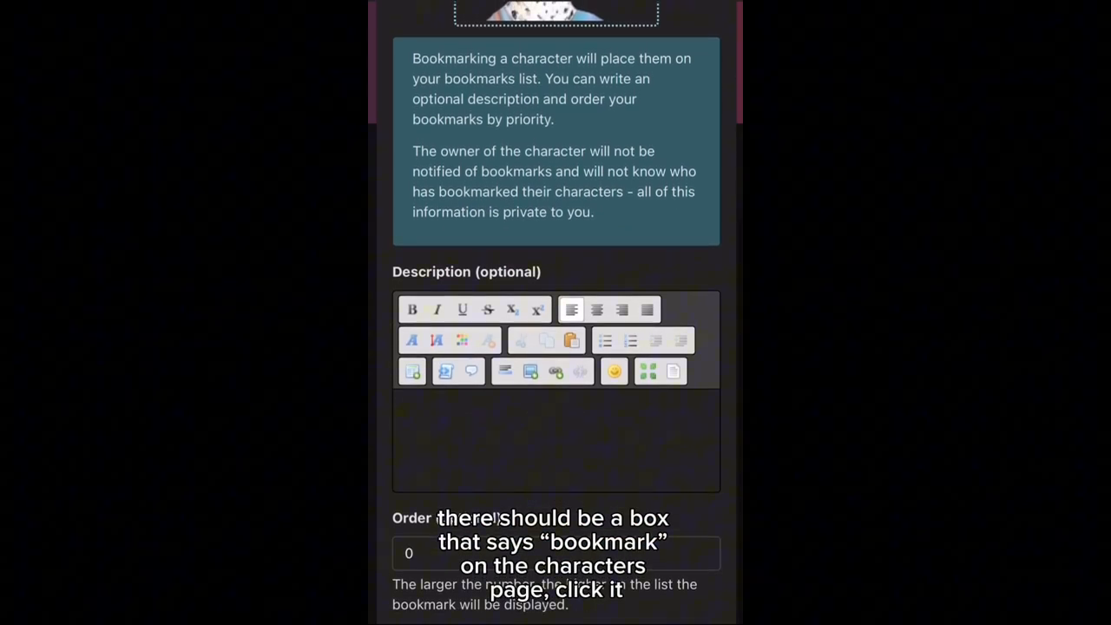
scroll("down", 3)
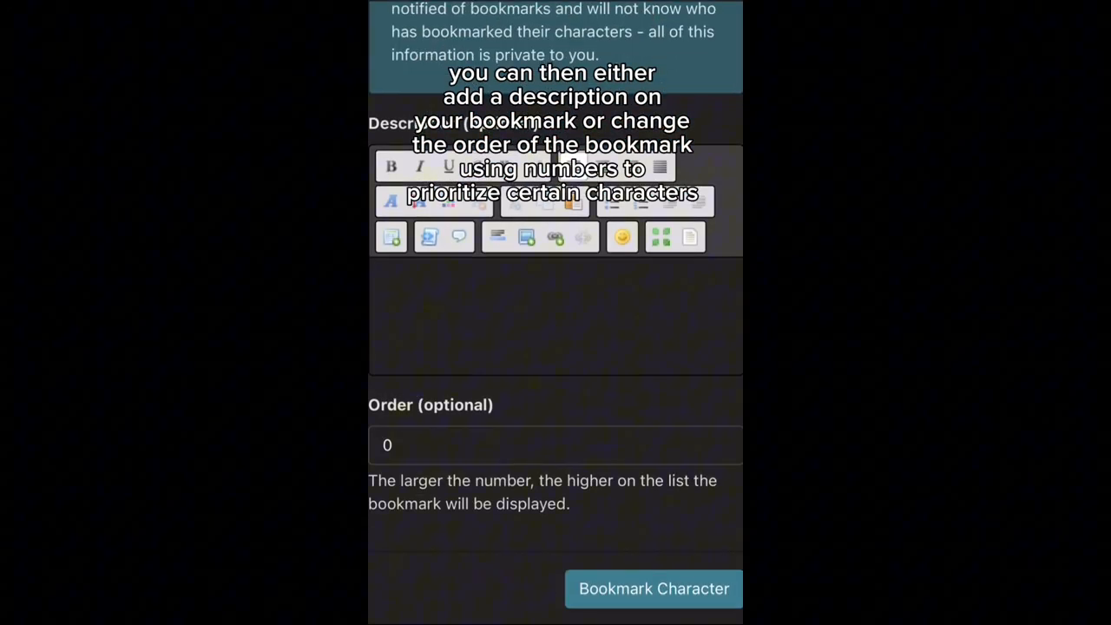
scroll("down", 3)
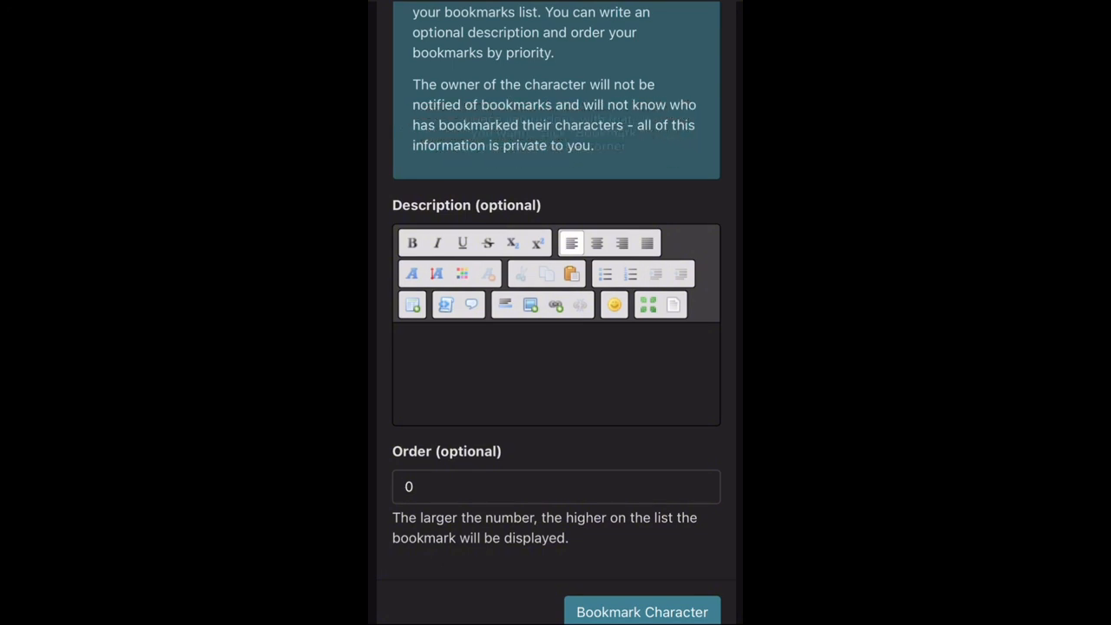
left_click(641, 612)
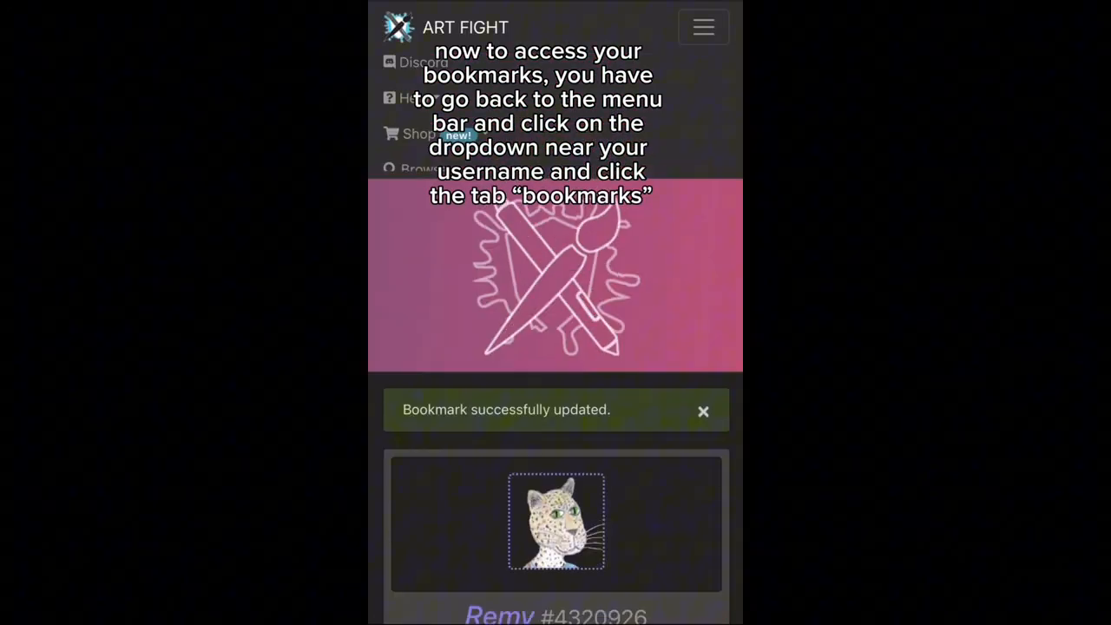
From the navigation menu's account dropdown, choose the Bookmarks entry.
left_click(675, 292)
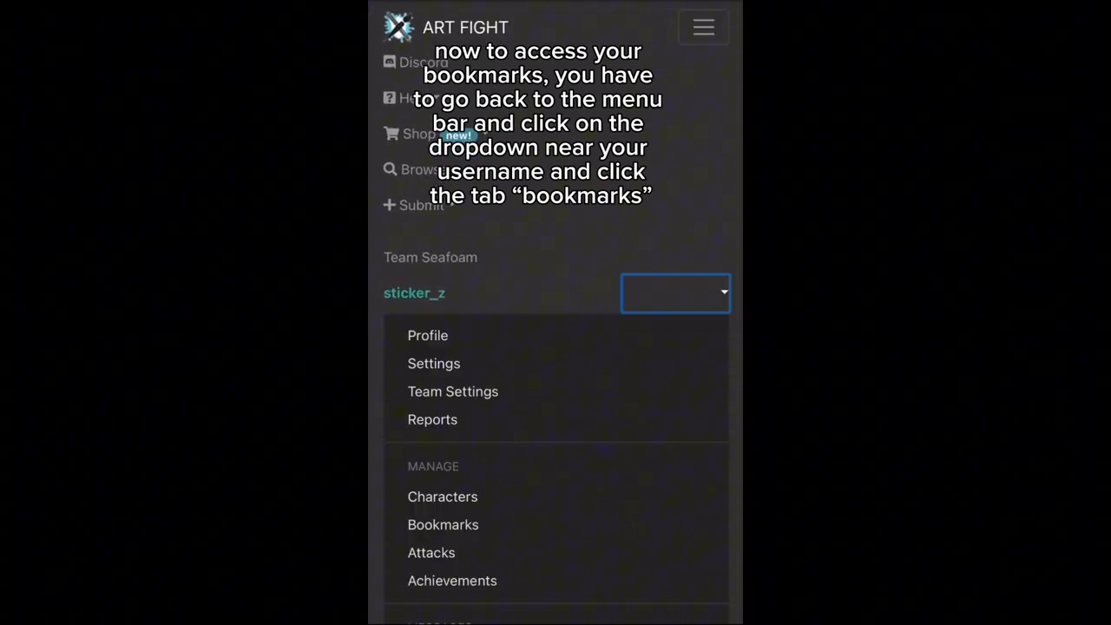
scroll("down", 3)
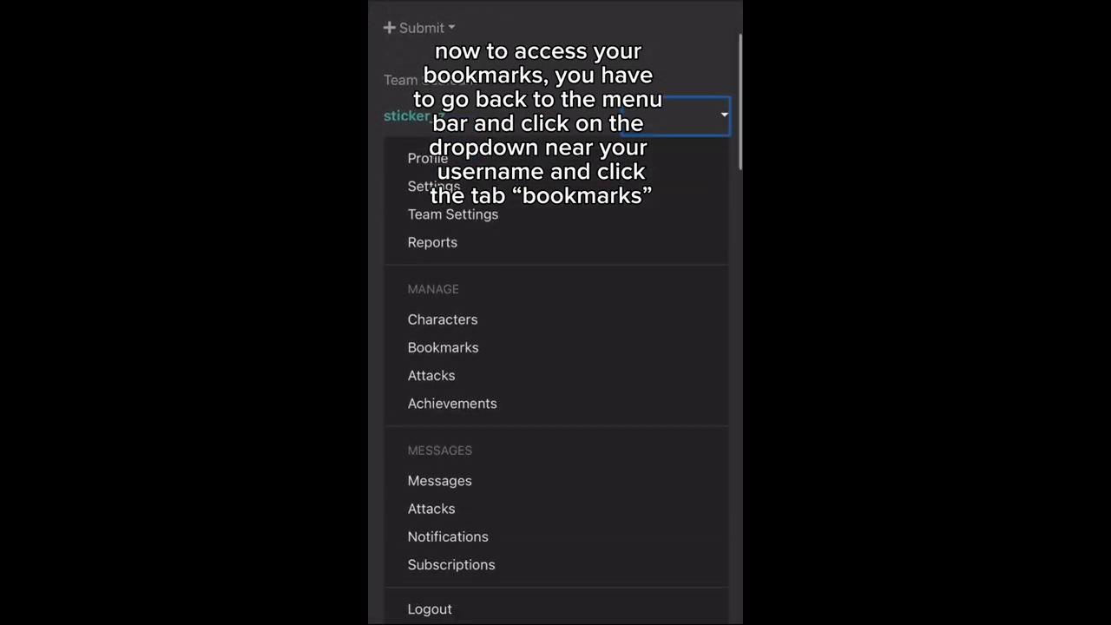
left_click(443, 348)
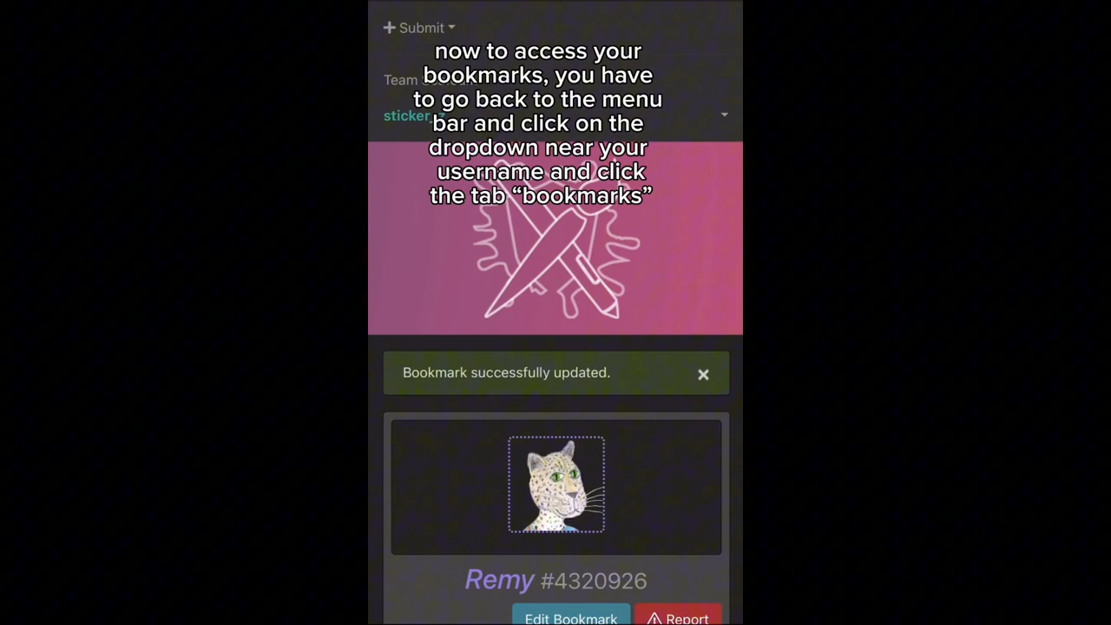